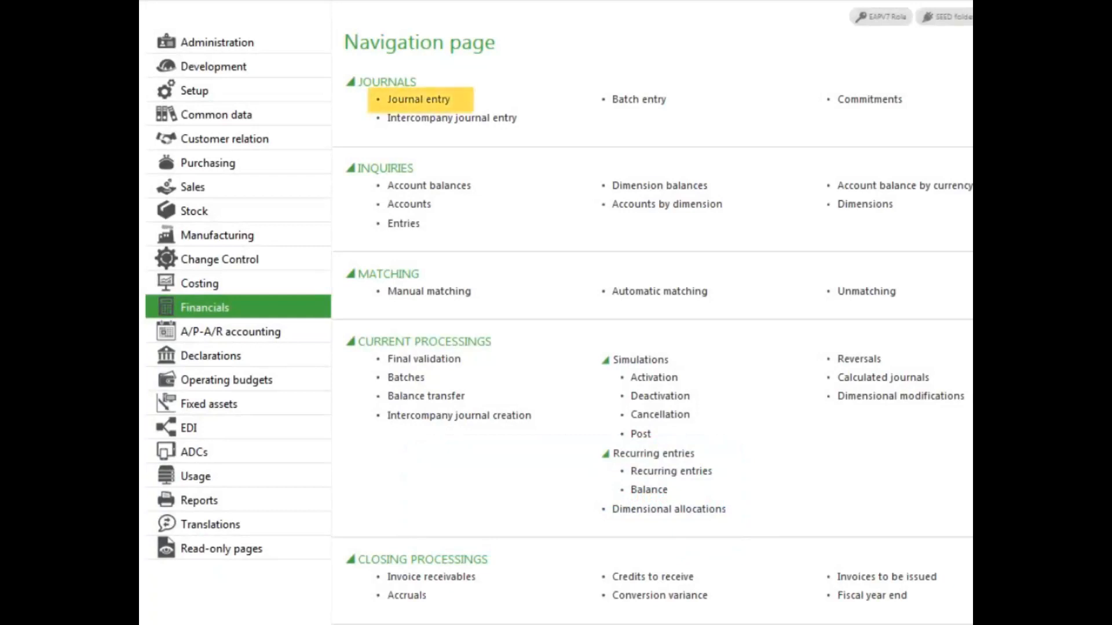
pyautogui.moveTo(419, 98)
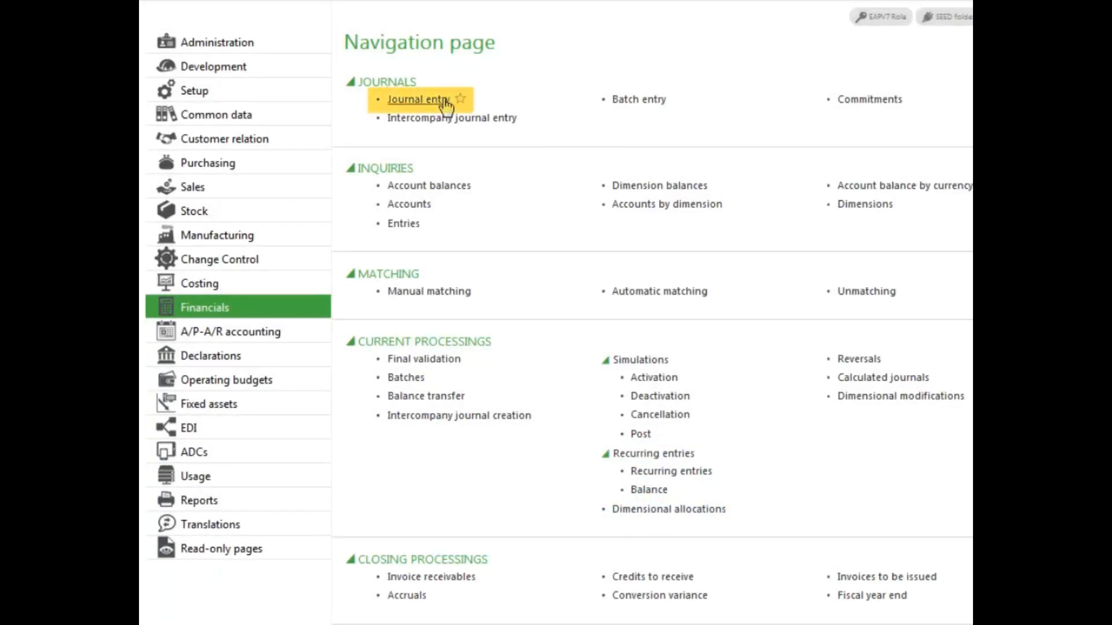
# Open the Journal entry function from the Financials navigation page.
pyautogui.click(418, 99)
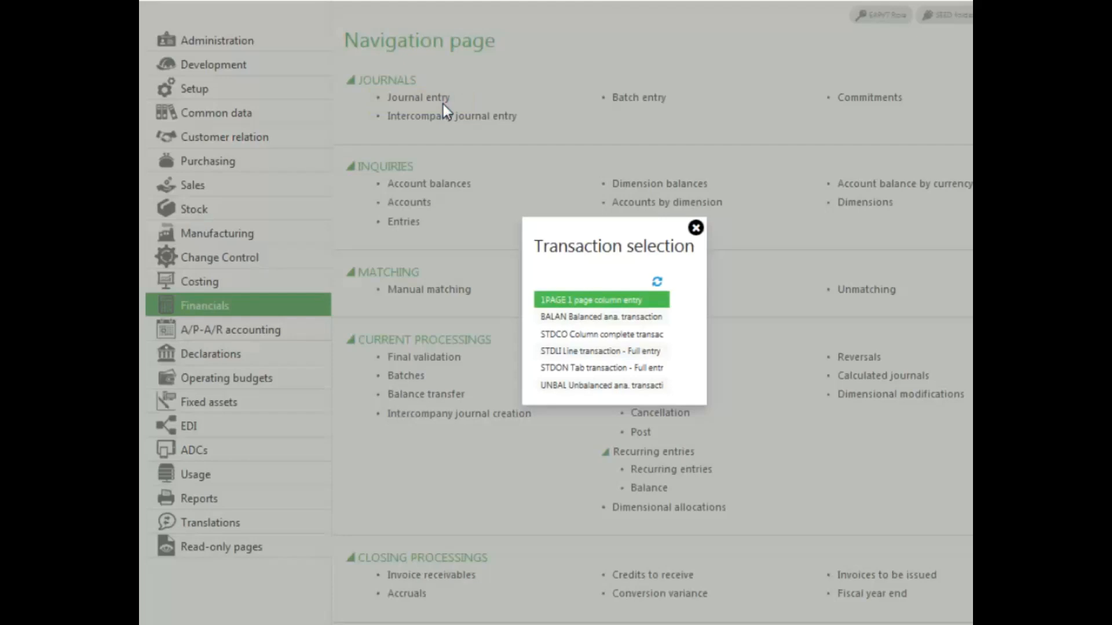
pyautogui.moveTo(581, 312)
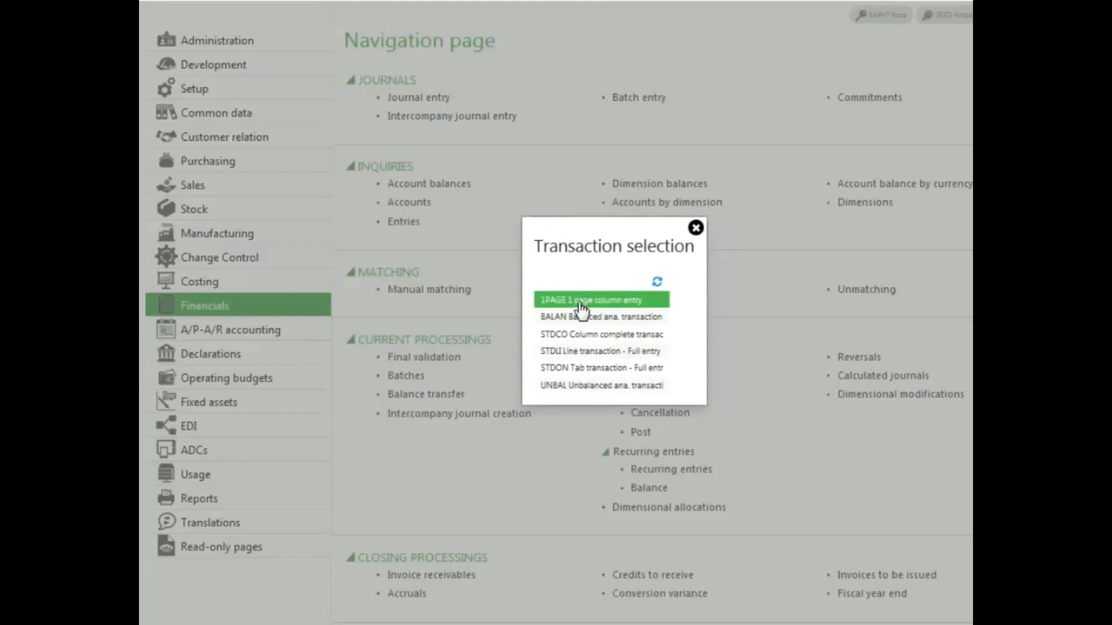
# Start a new 1PAGE journal entry for site NA011 with entry type GENAJ General Adjustment.
pyautogui.click(602, 299)
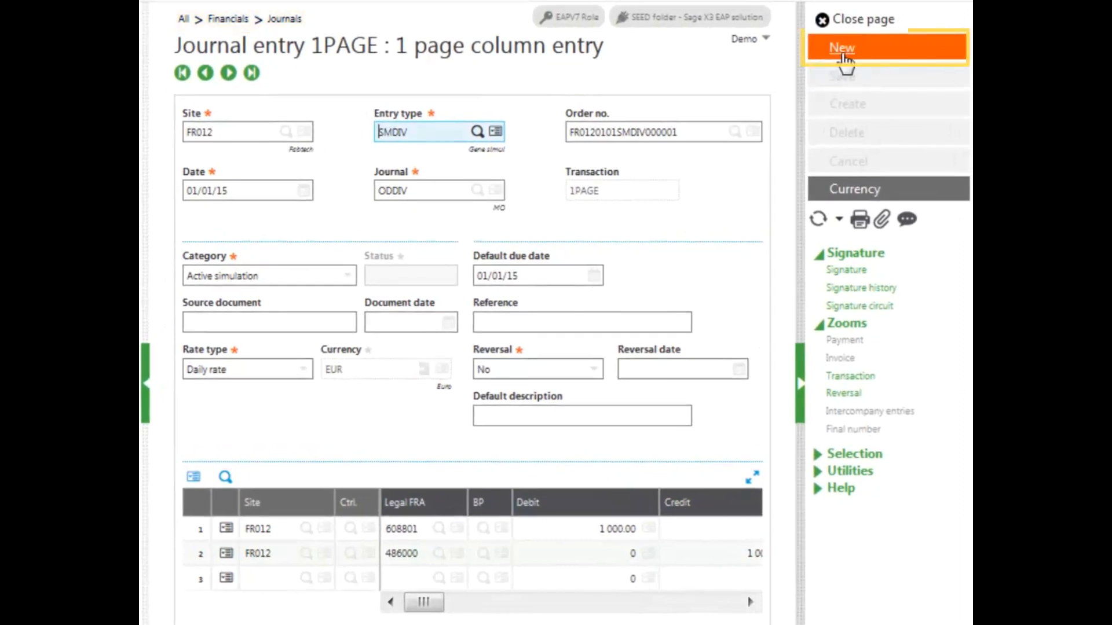
pyautogui.click(842, 47)
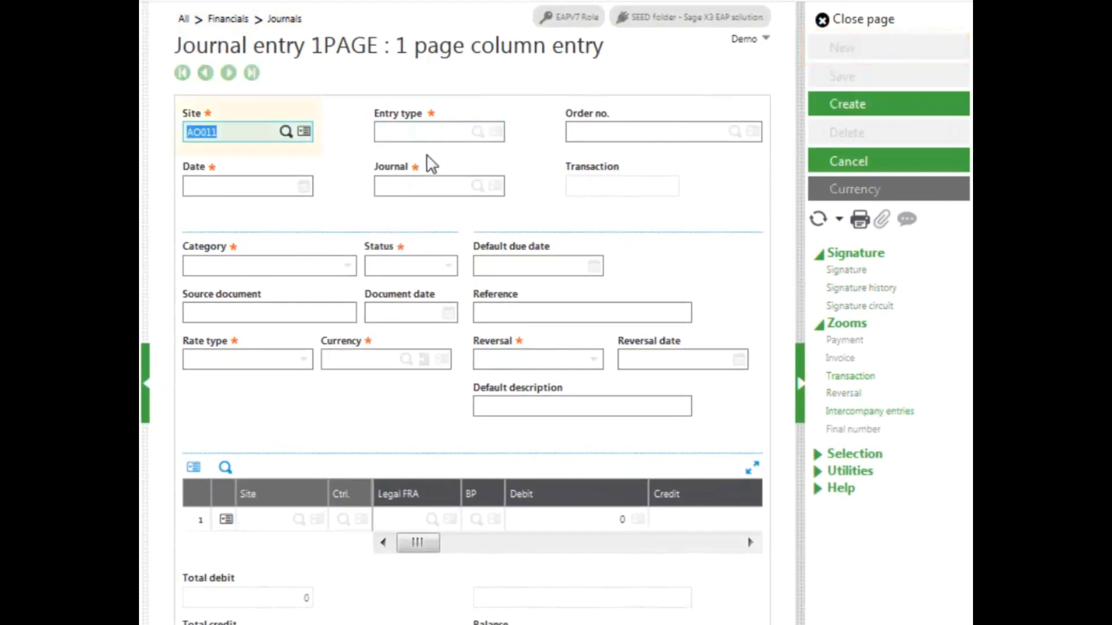
pyautogui.write('NA')
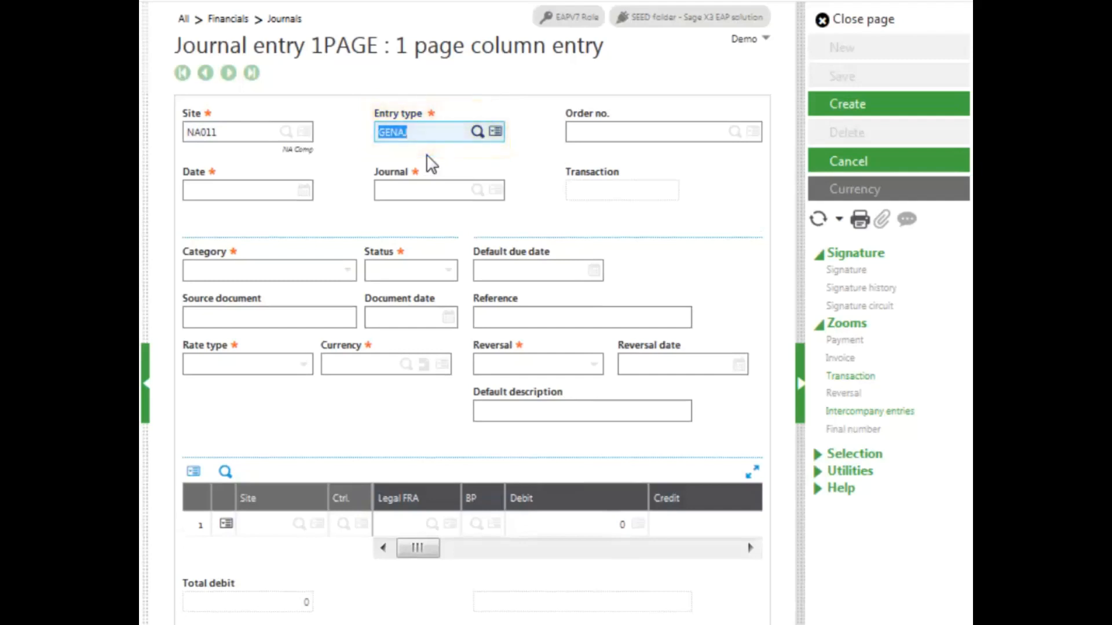
pyautogui.click(477, 131)
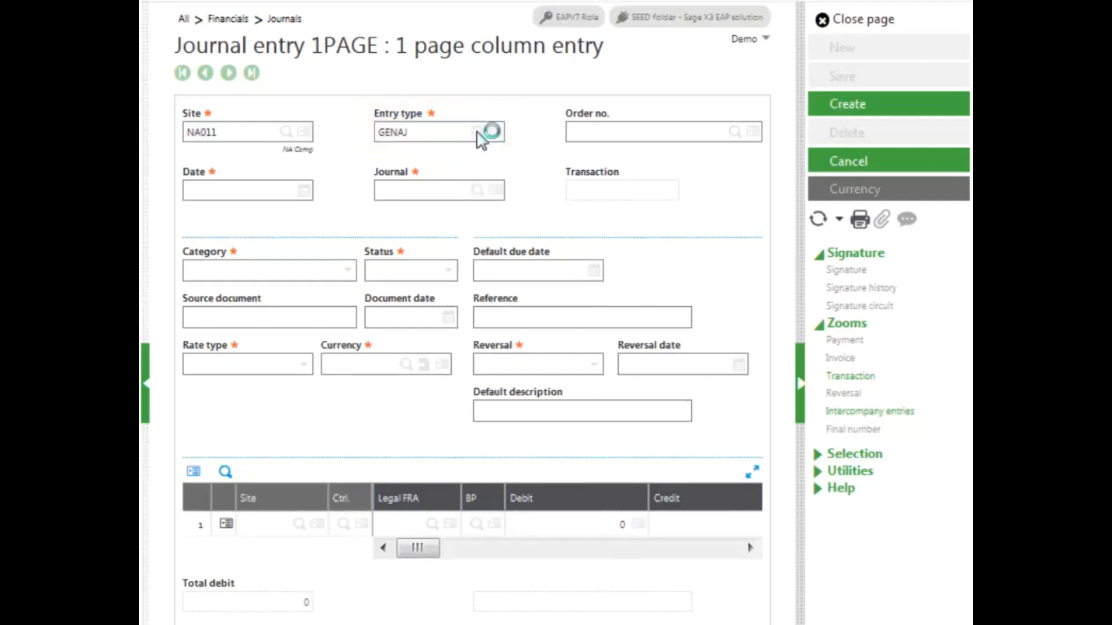
pyautogui.click(474, 132)
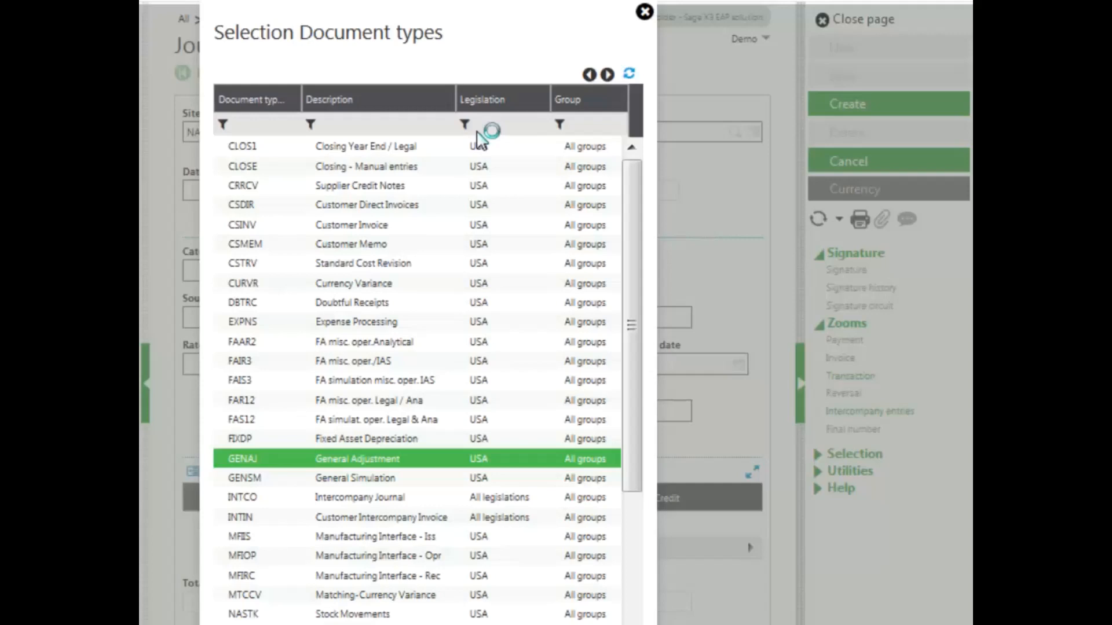
pyautogui.moveTo(351, 464)
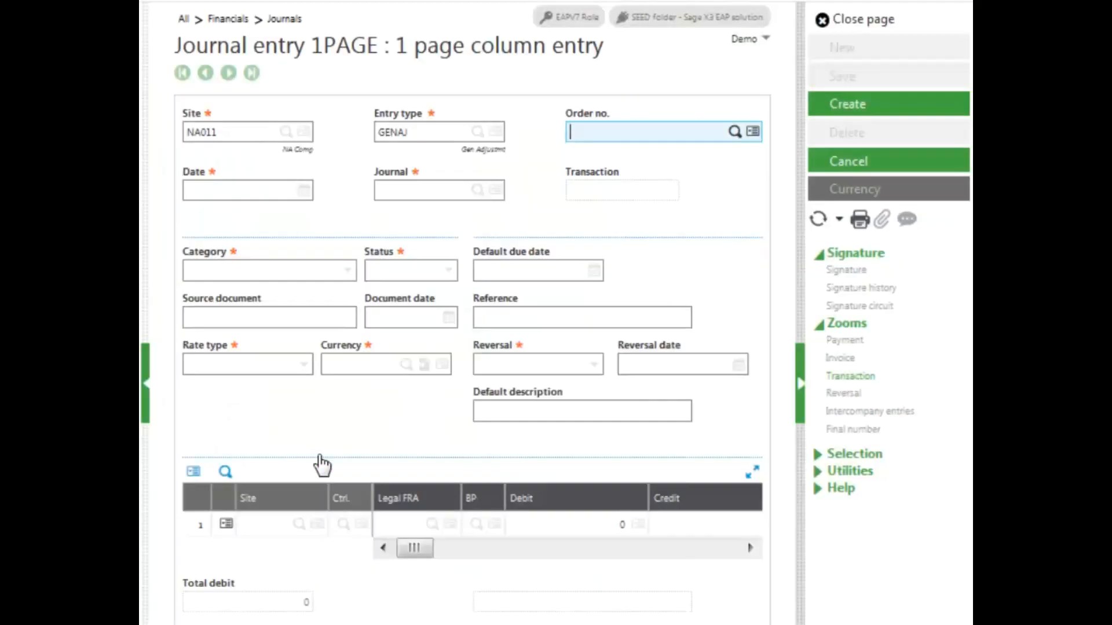
# Date the entry 10/31/15 so journal, transaction and Actual category default in.
pyautogui.click(247, 190)
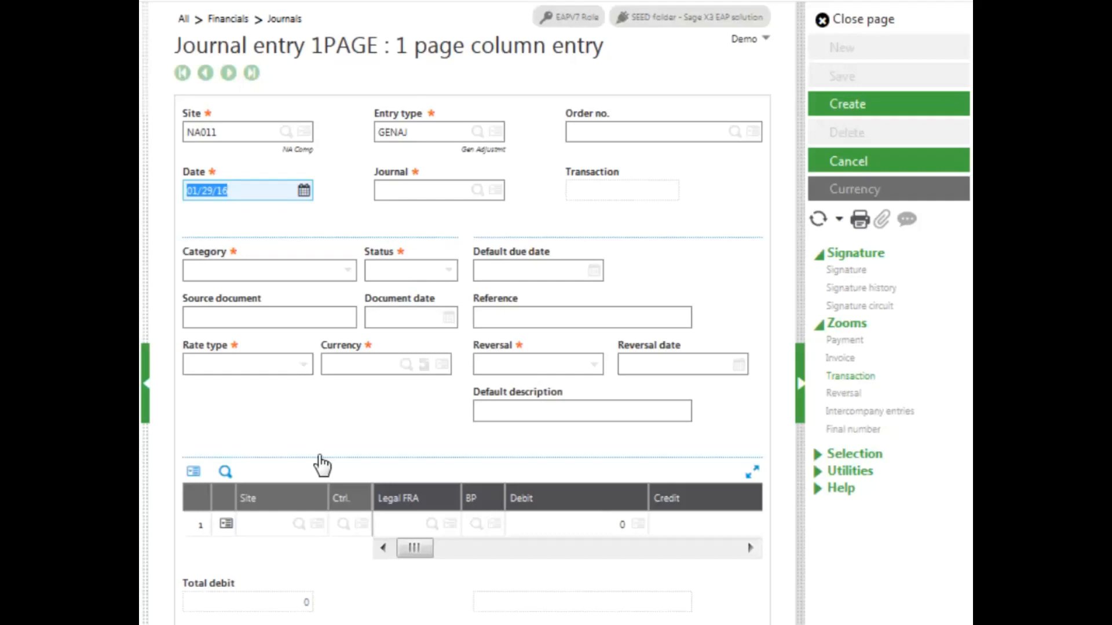
pyautogui.write('103115')
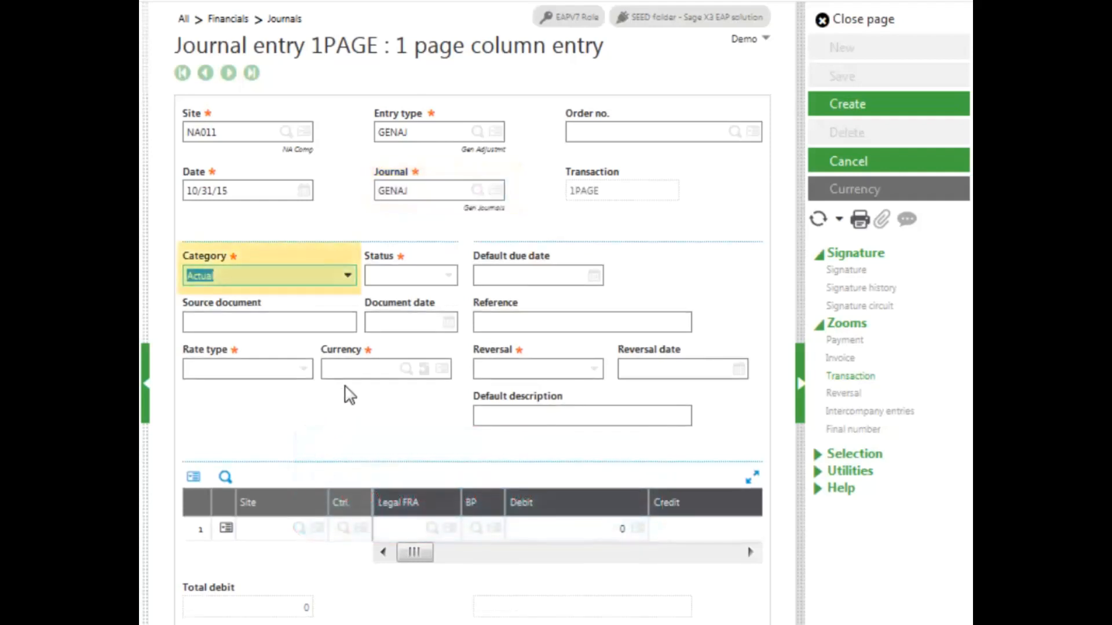
# Set category Actual, status Temporary, source Finance statement, daily rate, USD and reversal No.
pyautogui.click(346, 276)
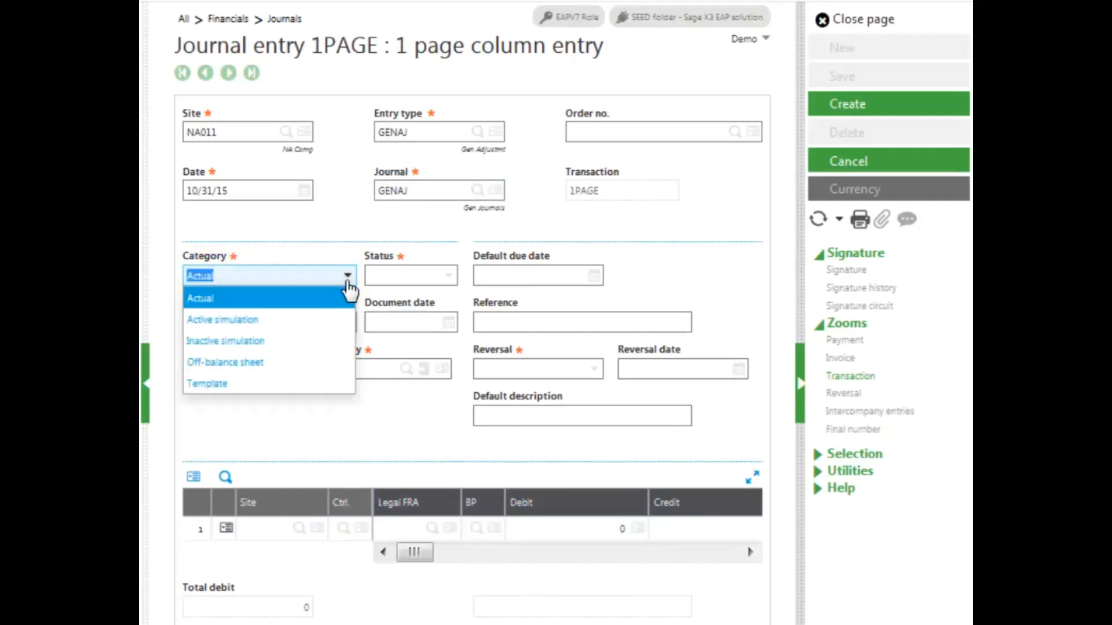
pyautogui.click(200, 297)
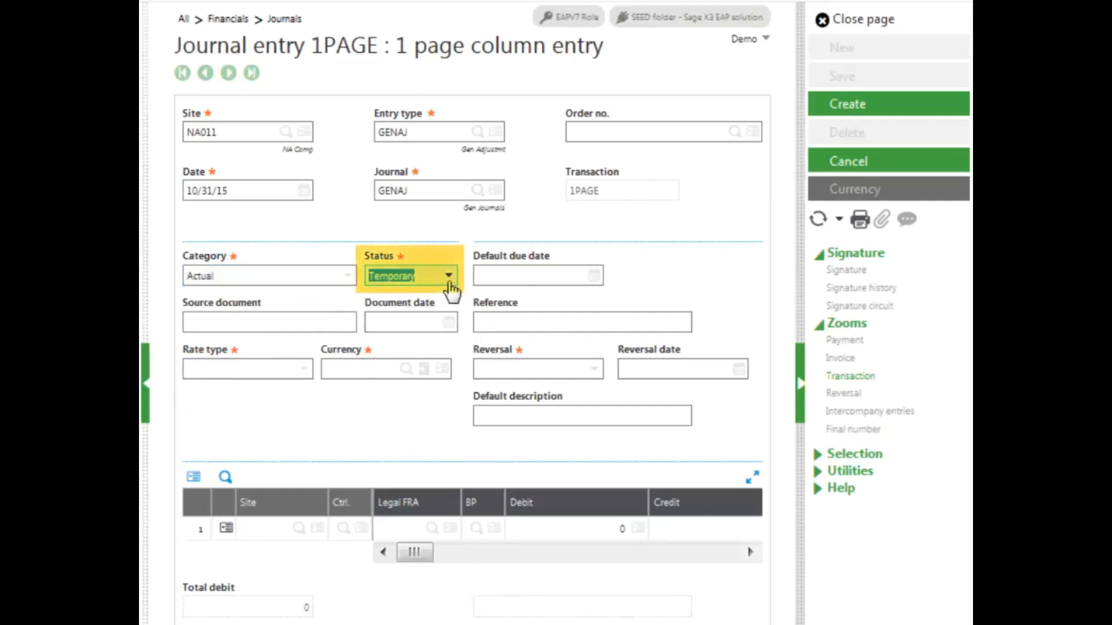
pyautogui.click(447, 275)
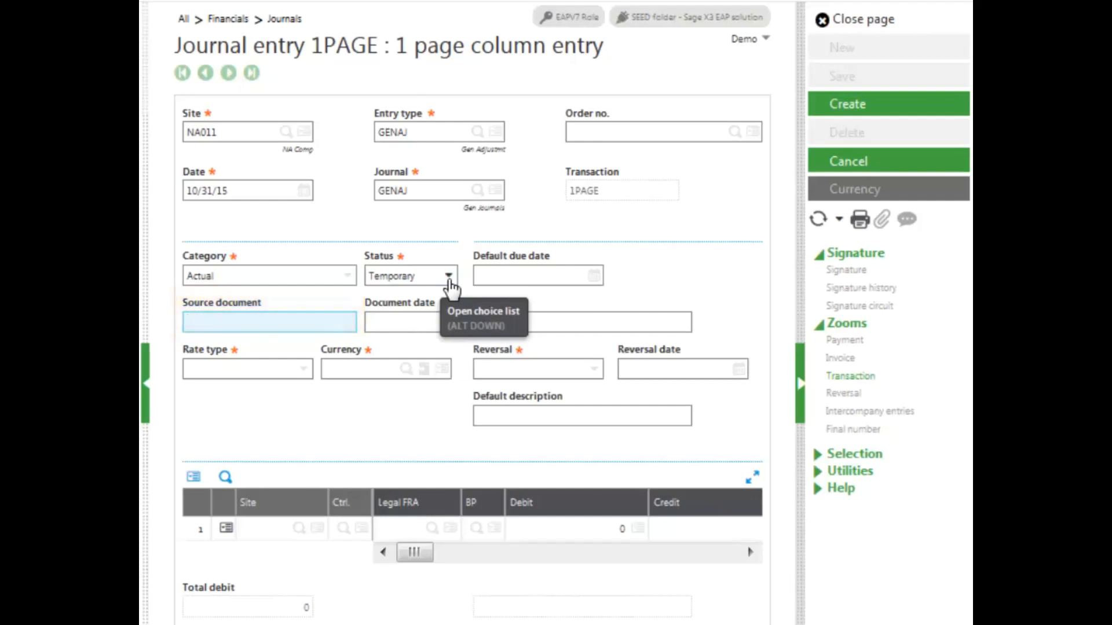
pyautogui.write('Finance statement')
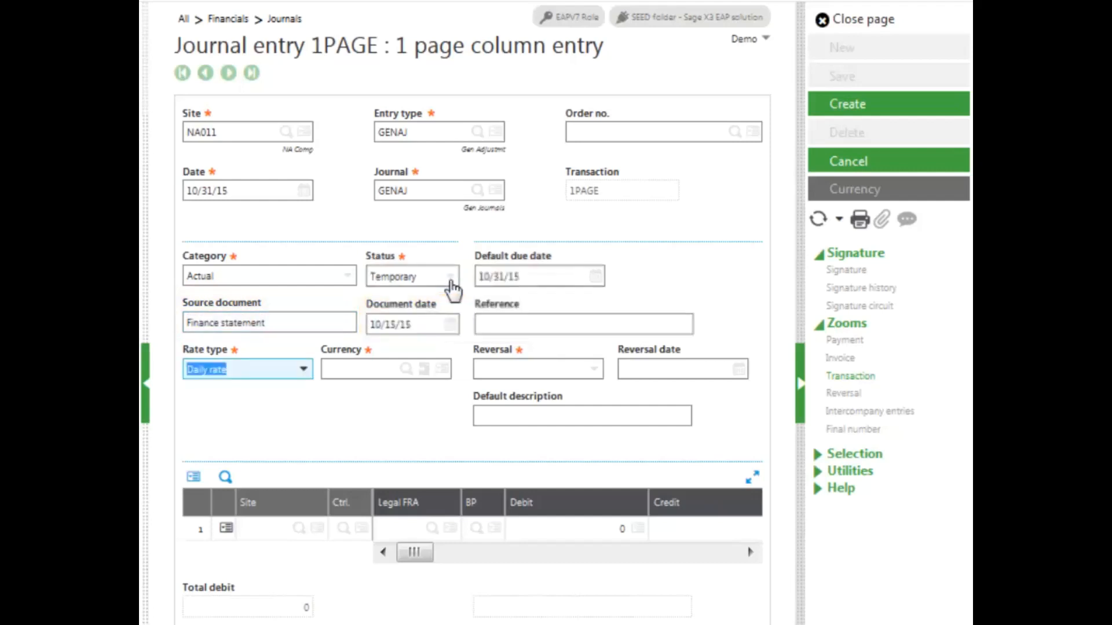
pyautogui.click(383, 368)
pyautogui.write('USD')
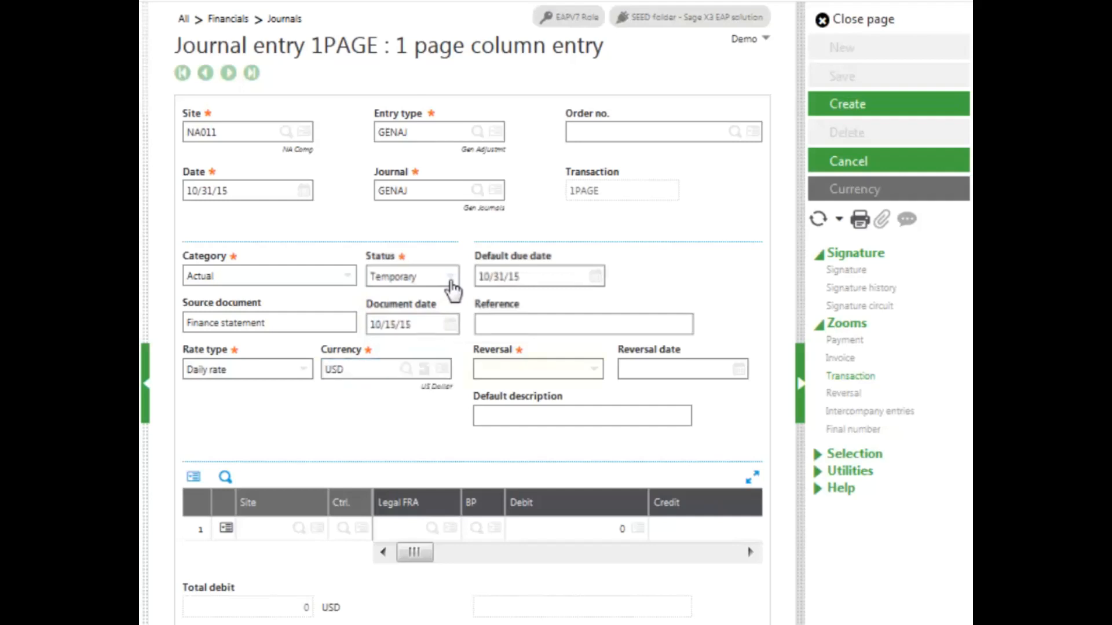
pyautogui.click(536, 368)
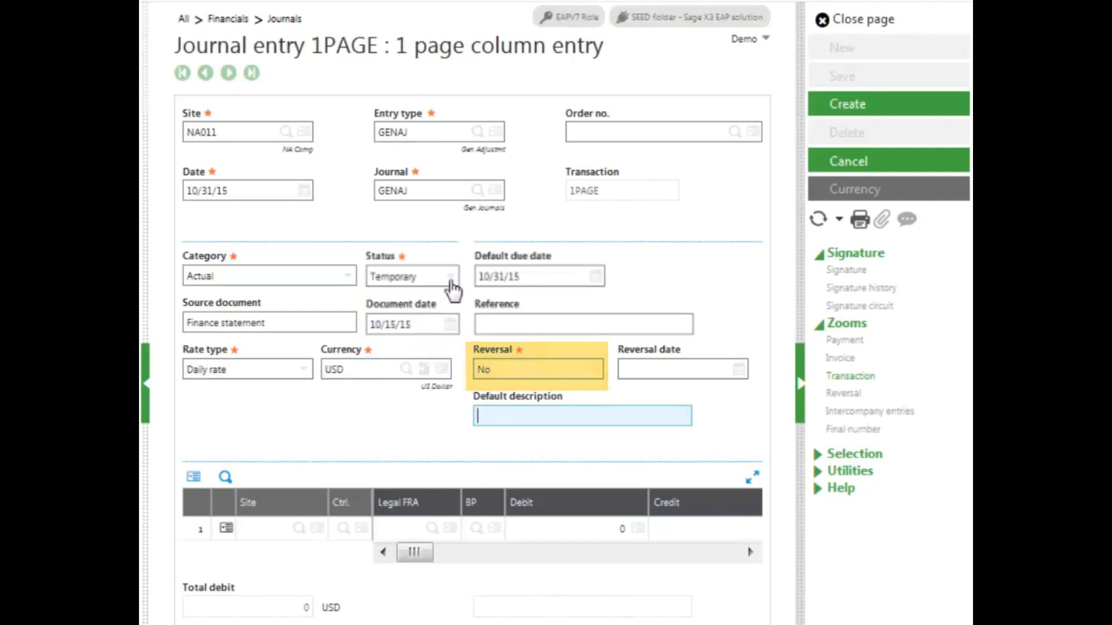
pyautogui.click(258, 528)
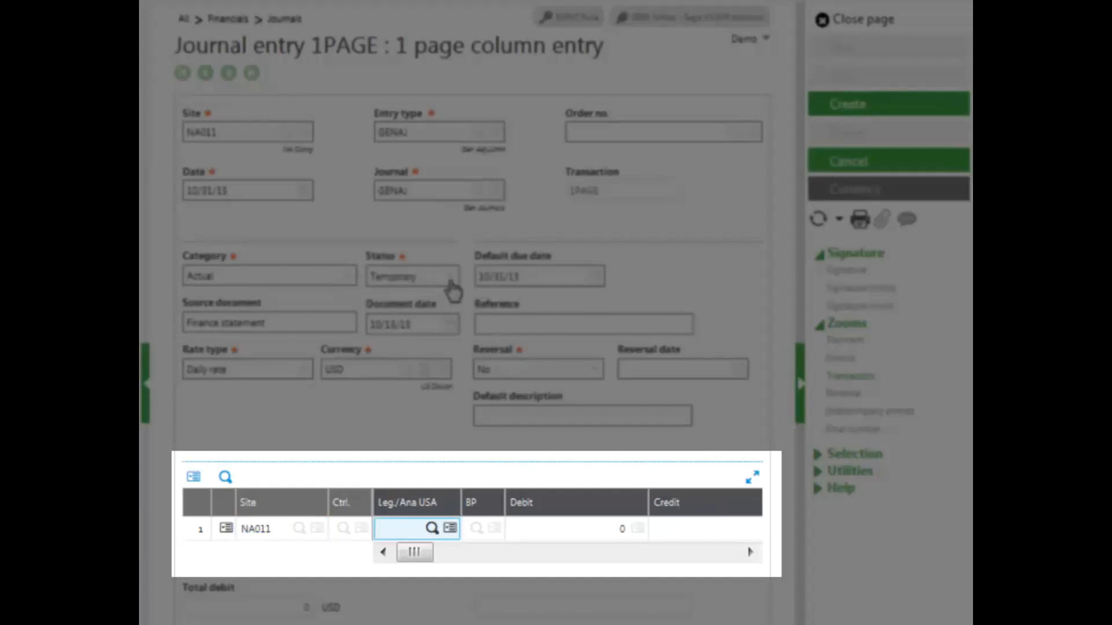
# Enter line 1 debiting 150.00 to account 10100 with description Finance Charge.
pyautogui.write('10100')
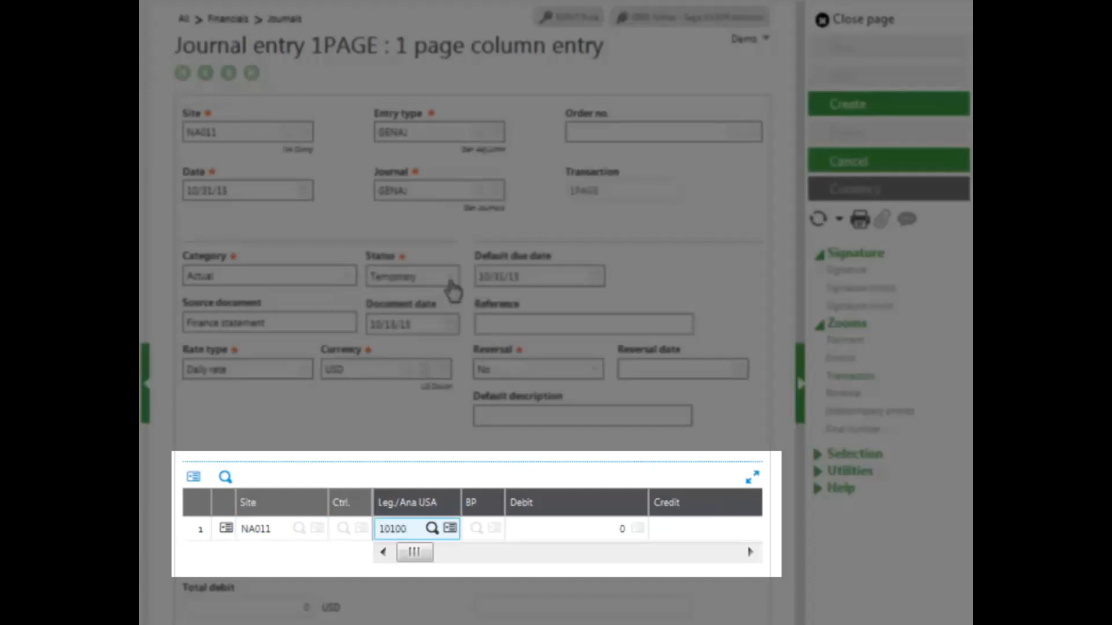
pyautogui.click(568, 528)
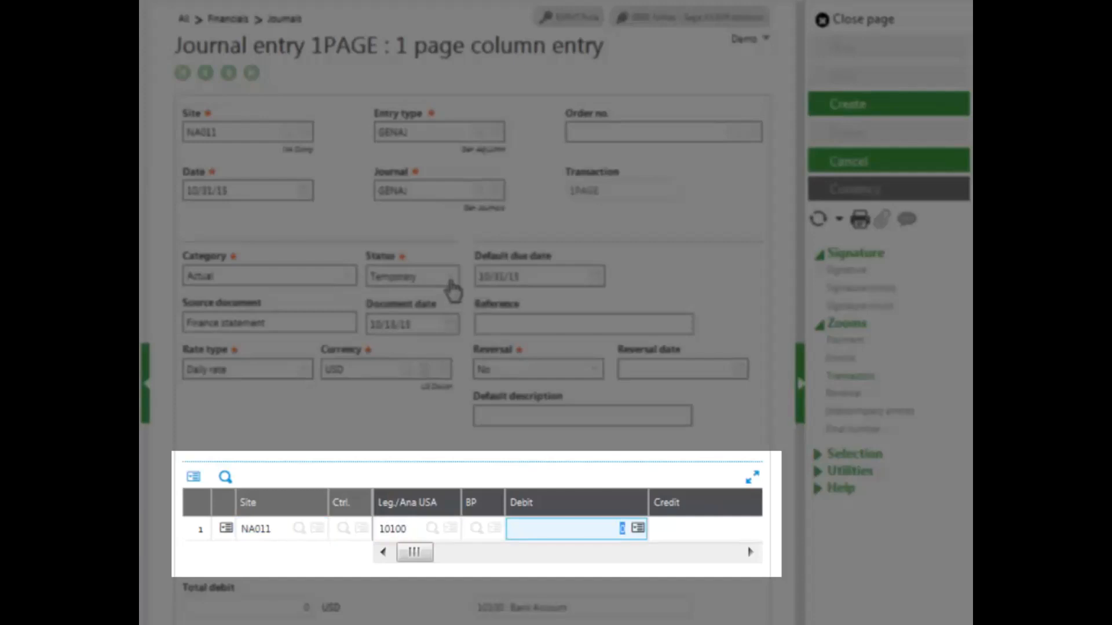
pyautogui.write('150.00')
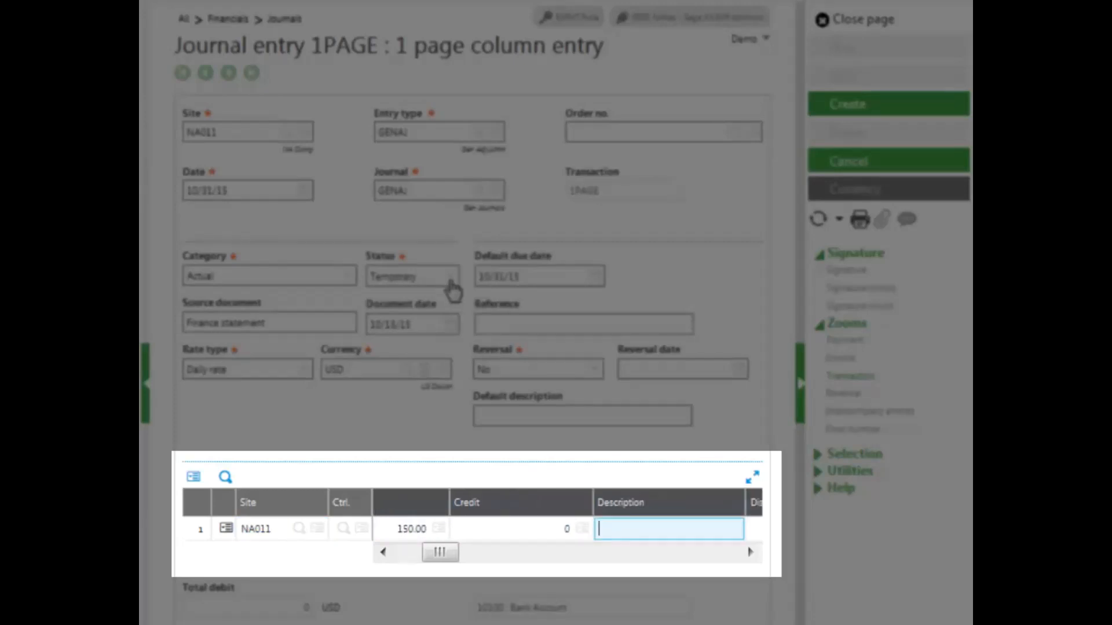
pyautogui.write('Finance')
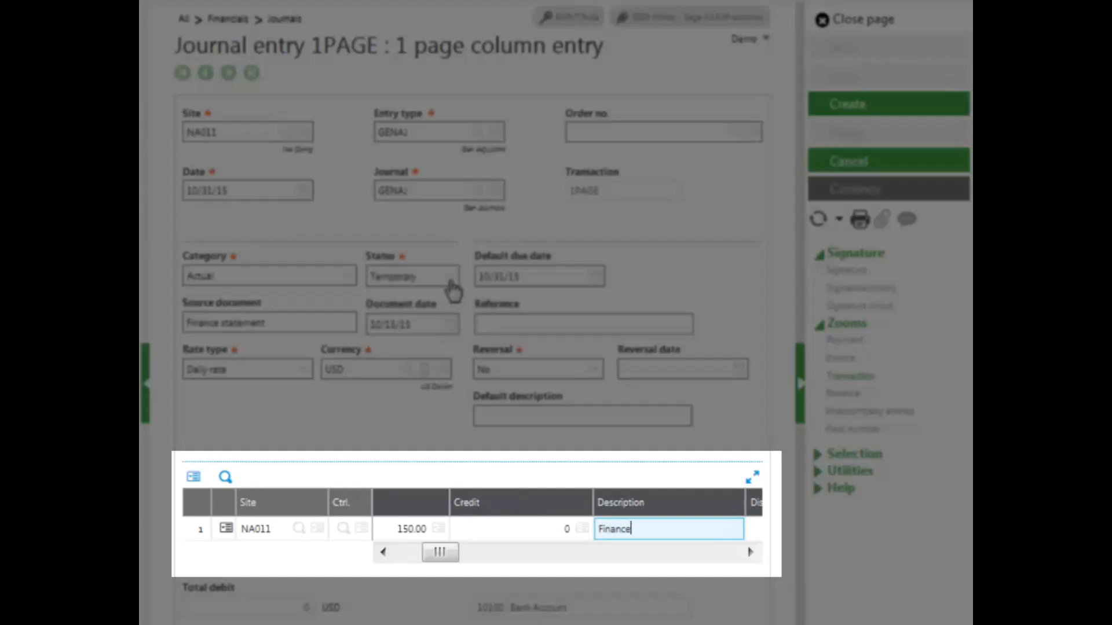
pyautogui.write('Charge')
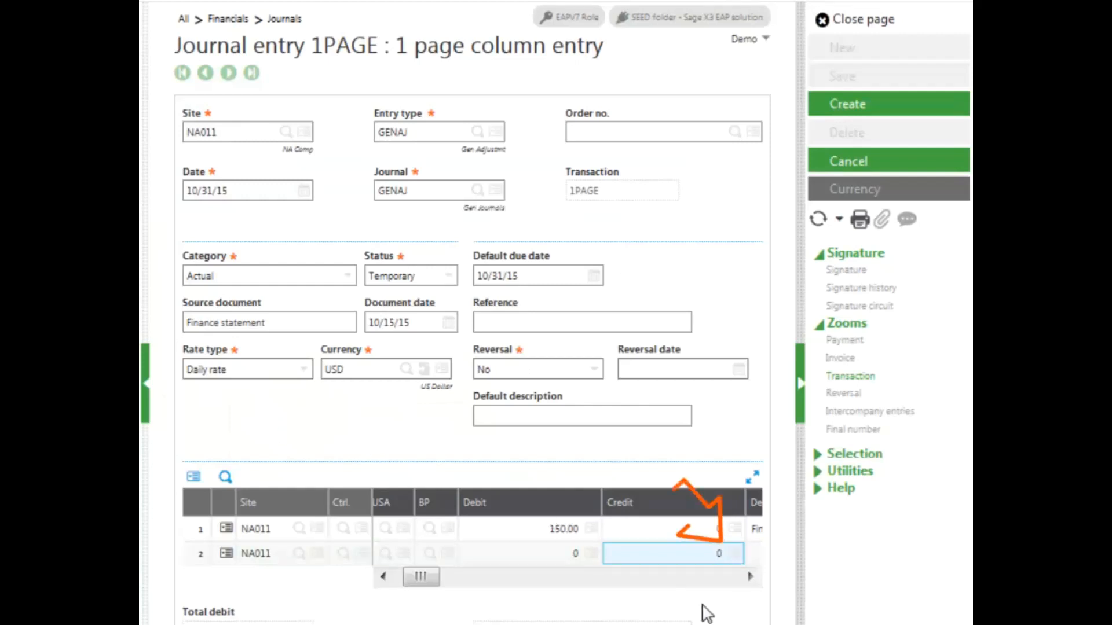
# Fill line 2 with the balancing 150.00 credit and a Finance Charge description.
pyautogui.click(734, 554)
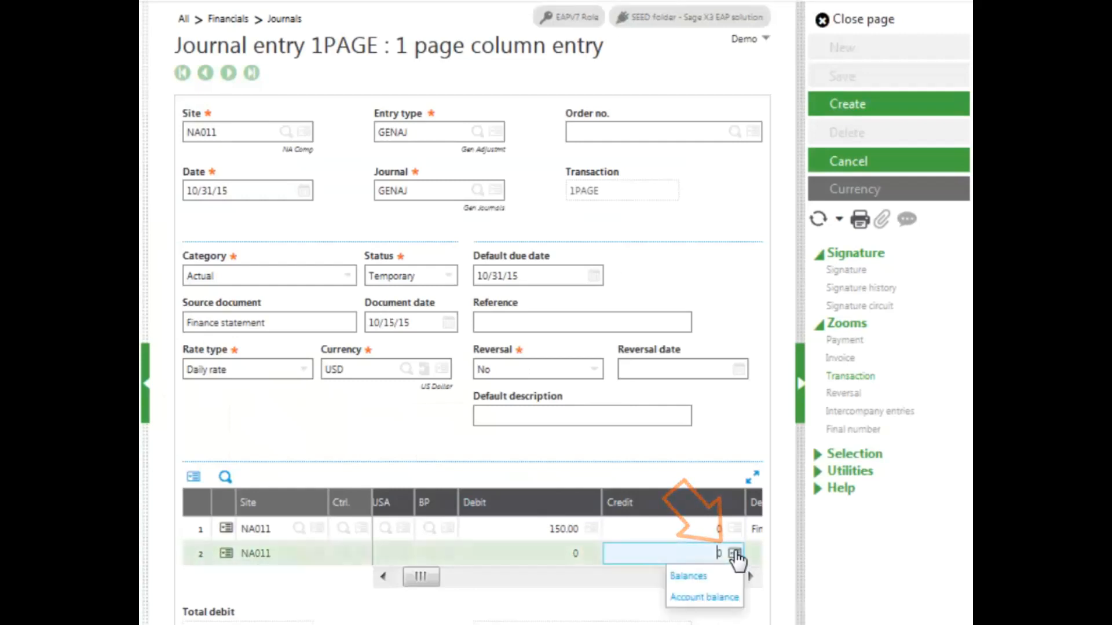
pyautogui.click(687, 576)
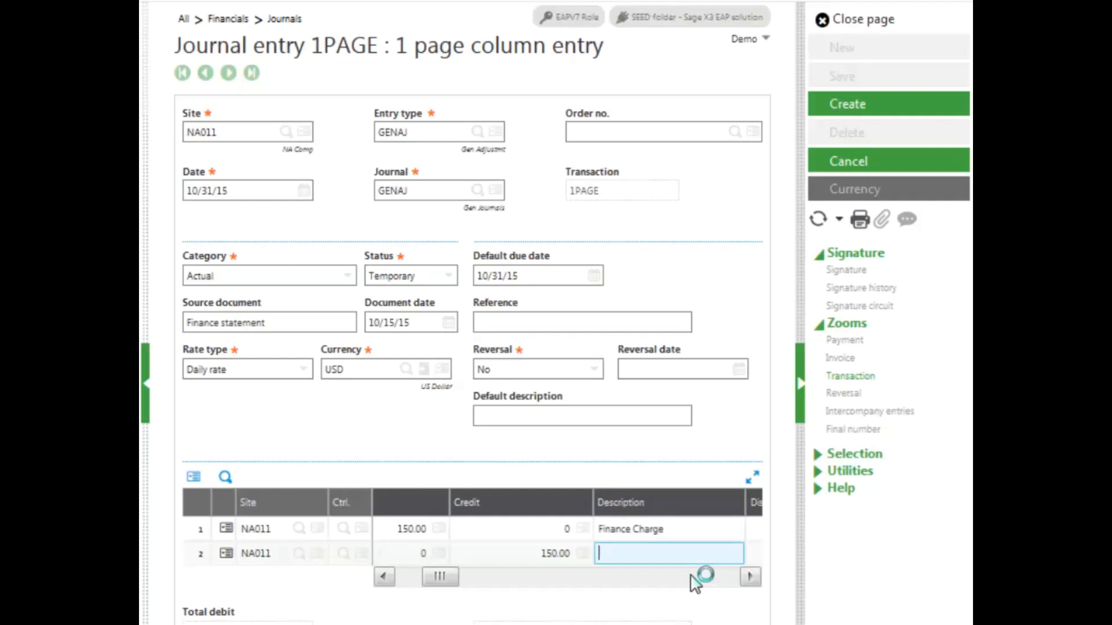
pyautogui.write('Finance Char')
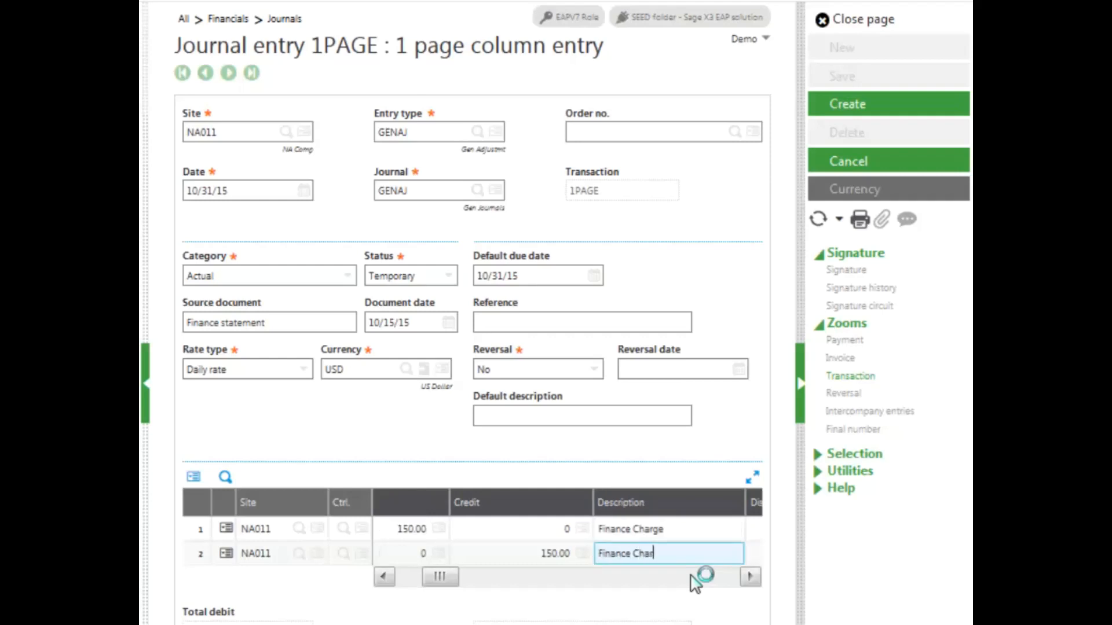
pyautogui.hscroll(3)
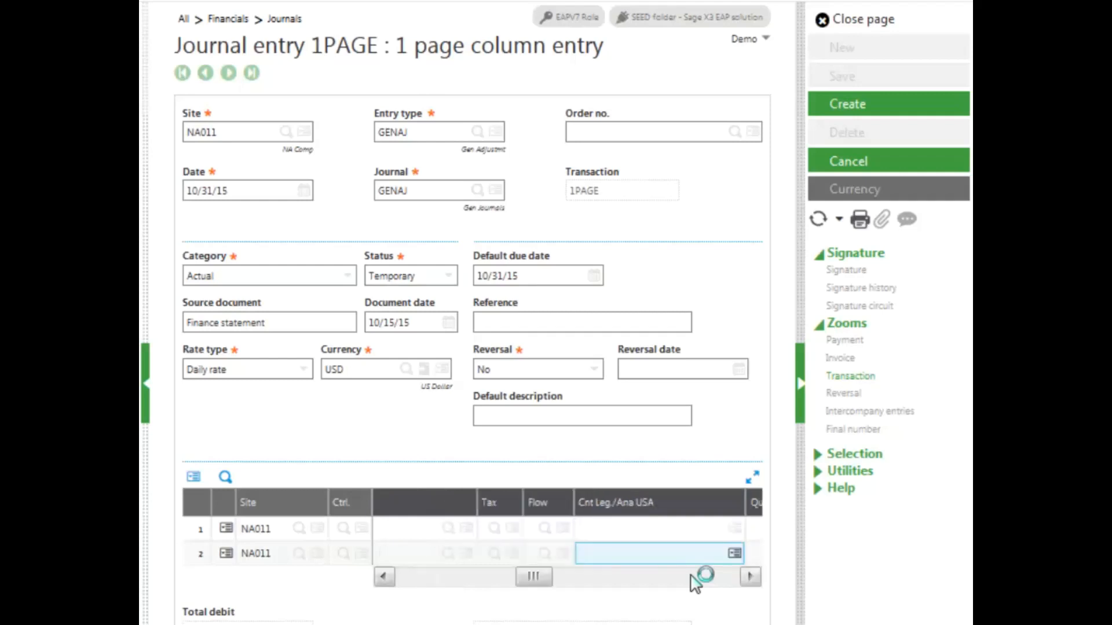
pyautogui.click(385, 576)
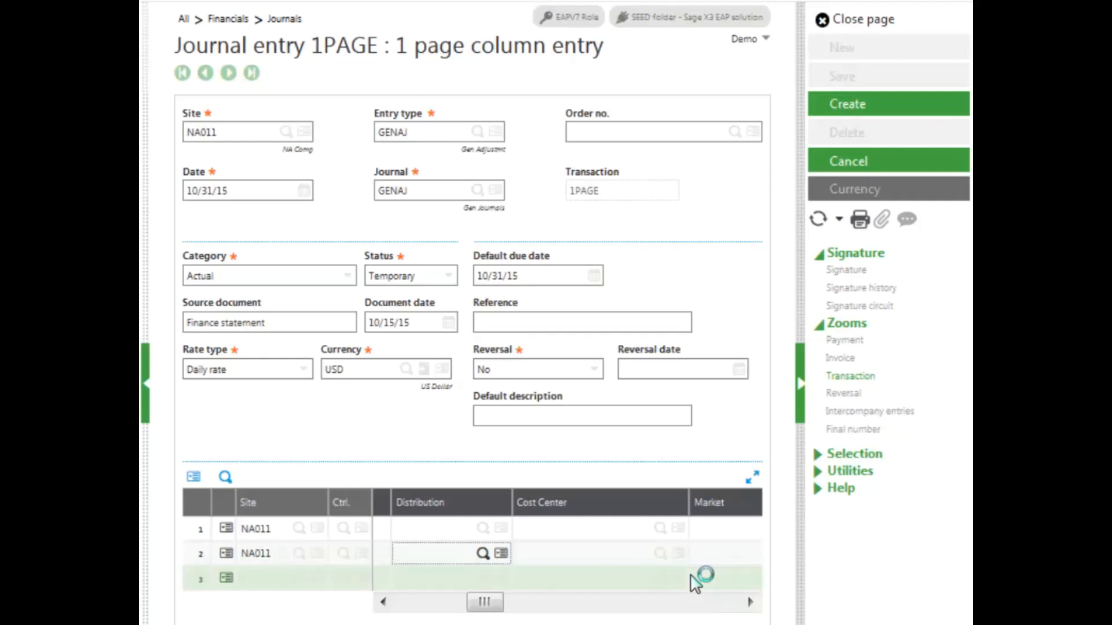
pyautogui.scroll(-3)
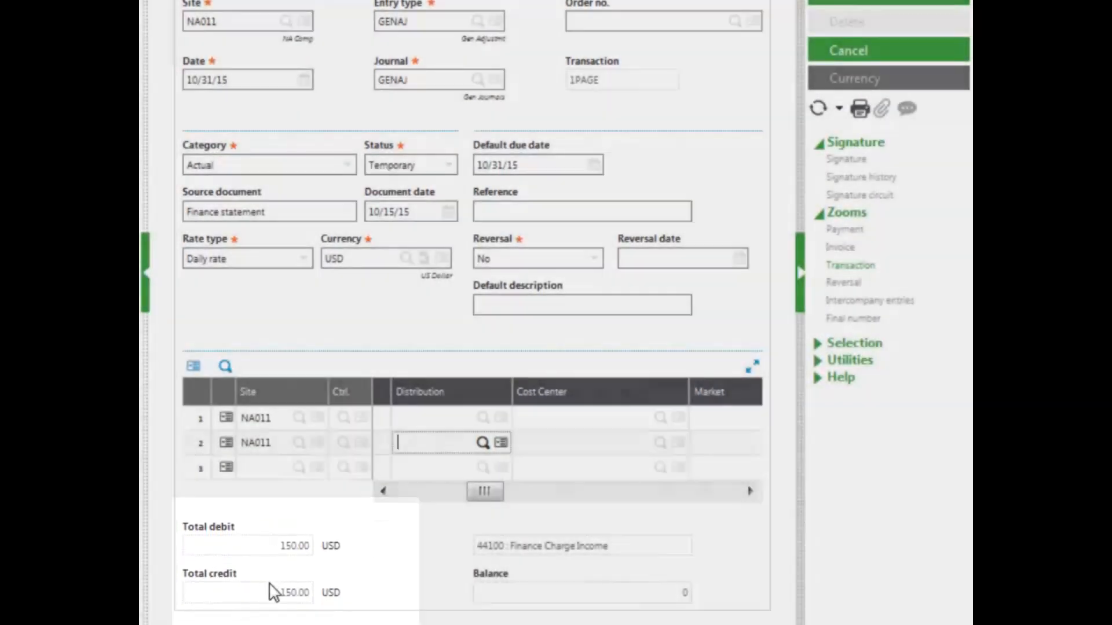
# Review the 150.00 totals and zero balance before creating the entry.
pyautogui.scroll(3)
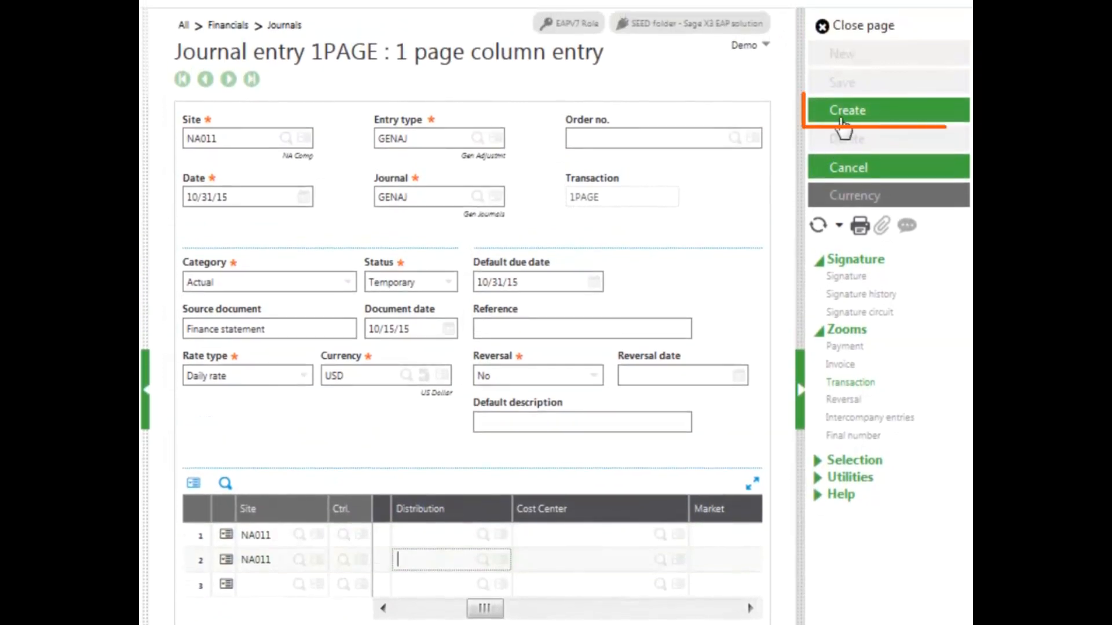